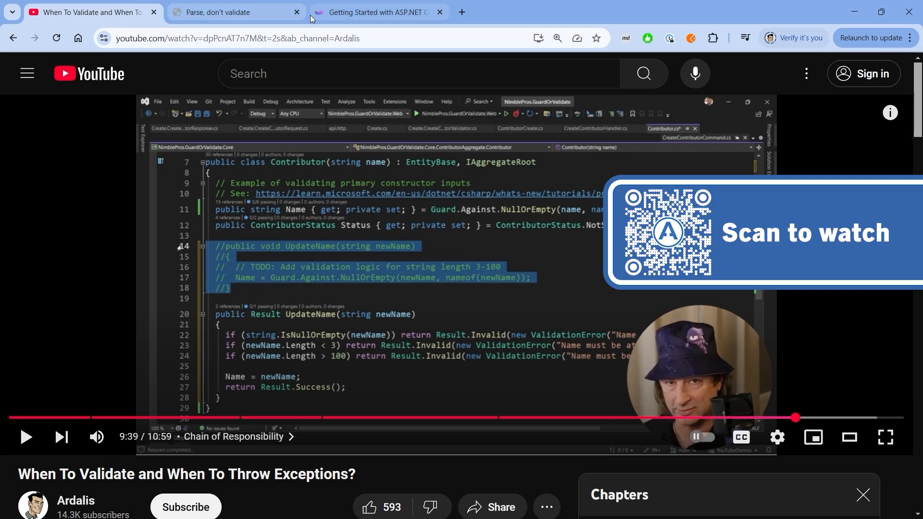
Bring the 'Parse, don't validate' blog post tab to the front in Chrome
left_click(235, 11)
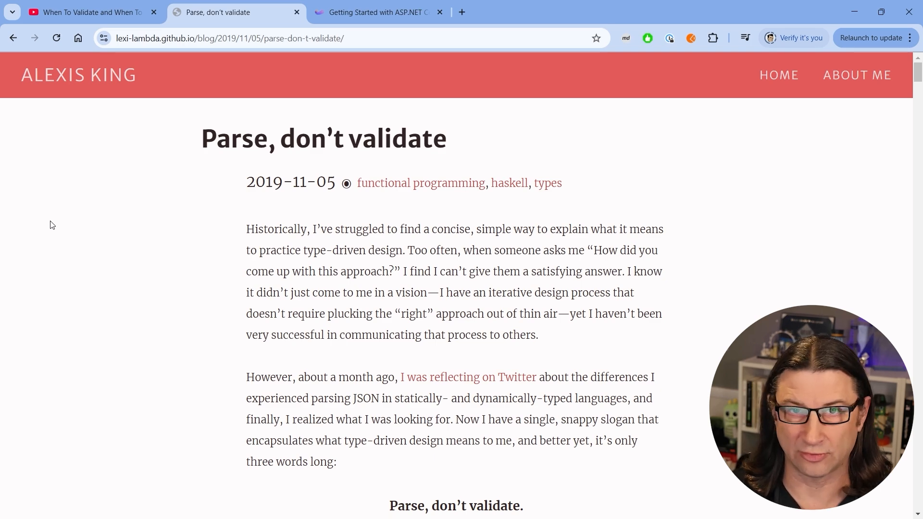
Show the Getting Started: ASP.NET Core course tab and scroll down its page
left_click(378, 12)
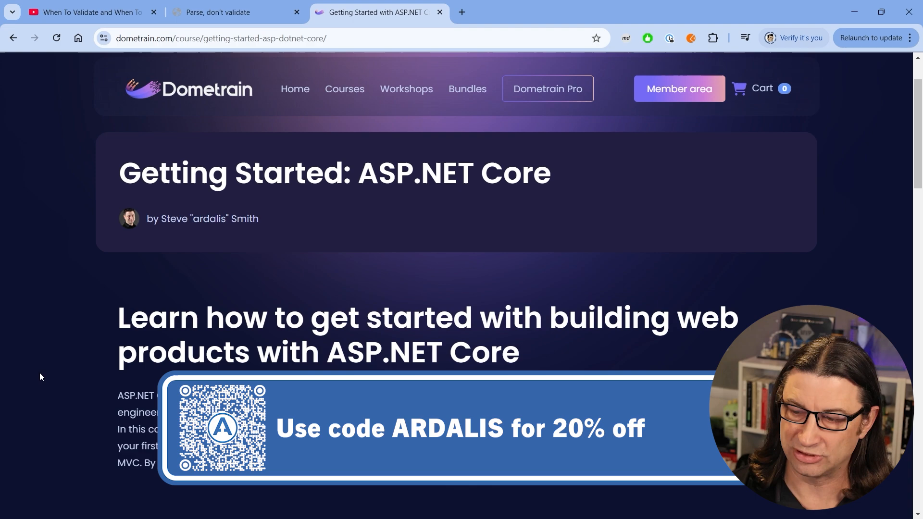
scroll("down", 3)
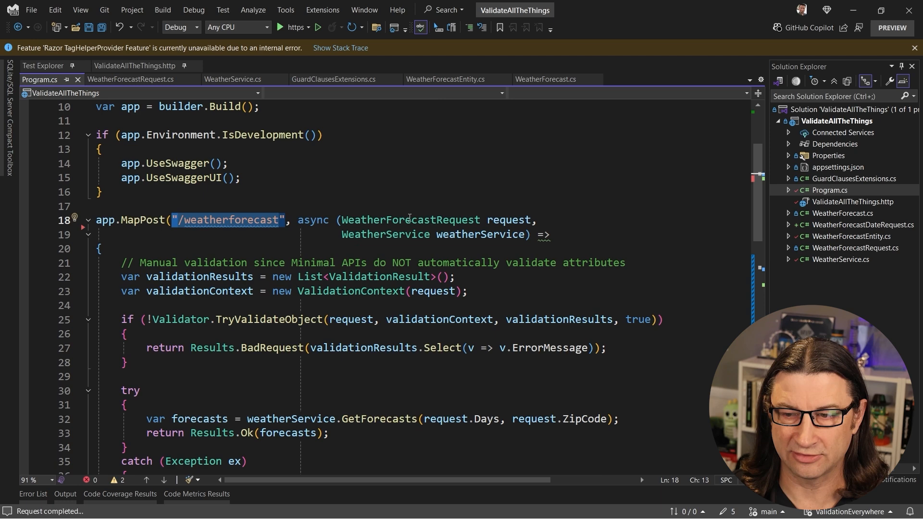
Select the "/weatherforecast" route string in Program.cs
double_click(411, 219)
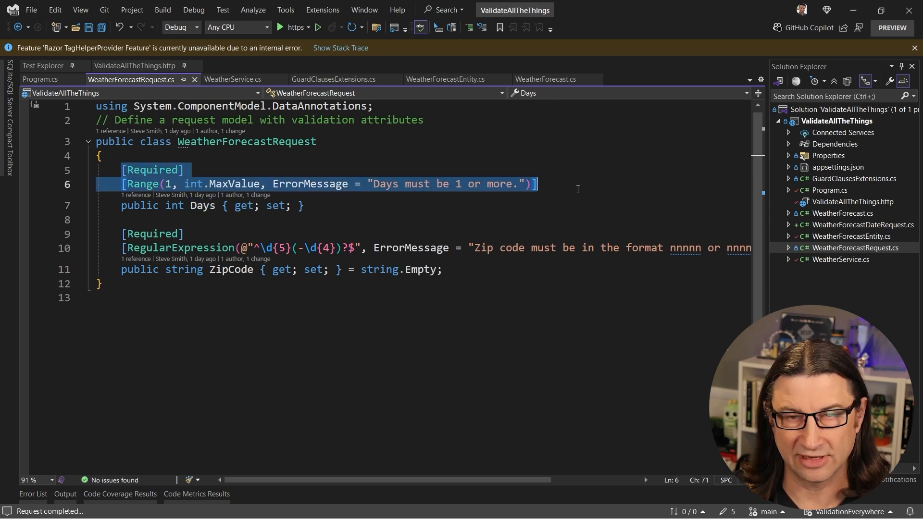
Point out the zip code format message, then return to Program.cs's Validator.TryValidateObject block
left_click(236, 269)
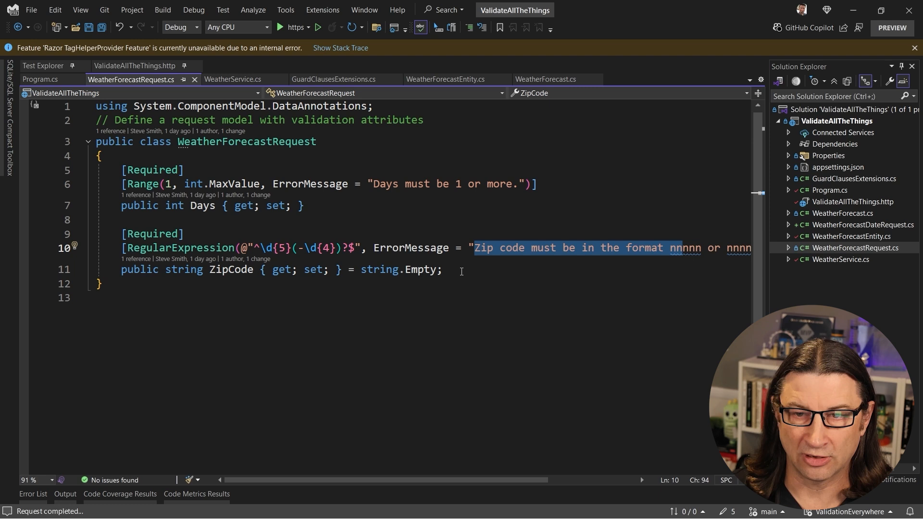
left_click(40, 79)
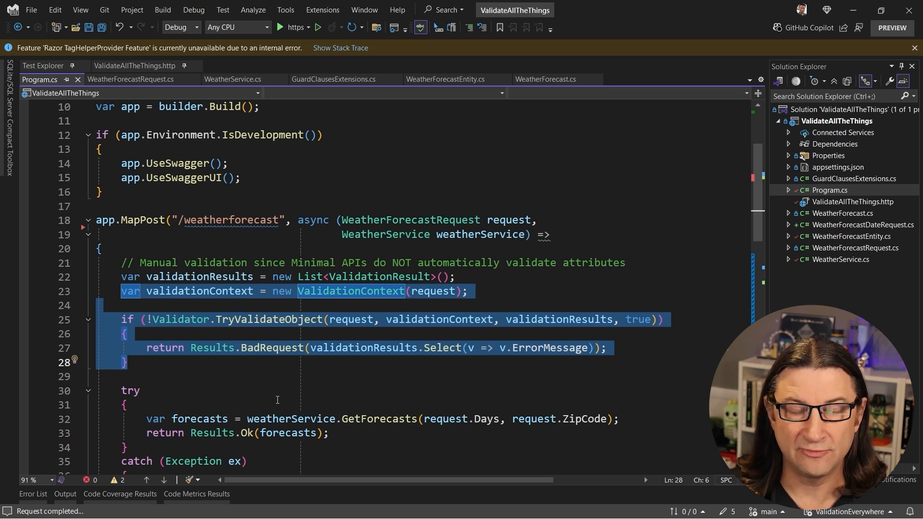
Navigate from Program.cs to the GetForecasts definition in WeatherService.cs
scroll("down", 3)
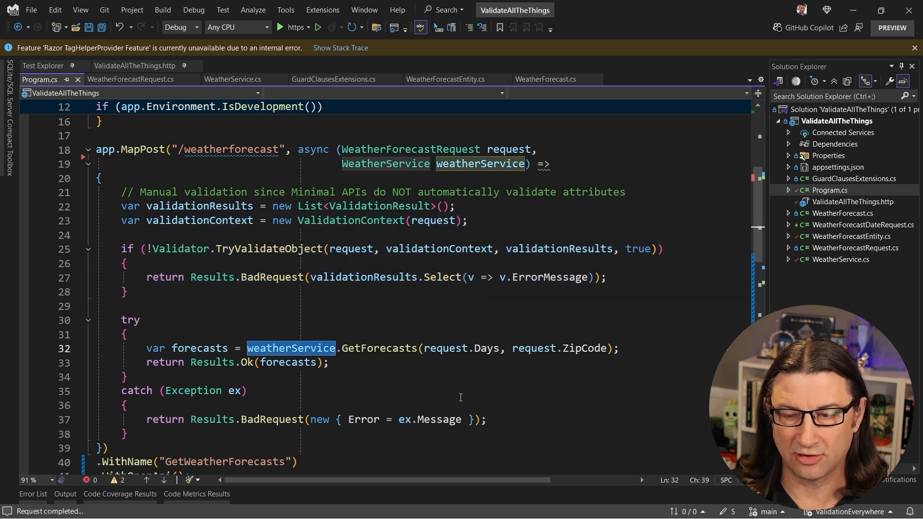
mouse_move(379, 348)
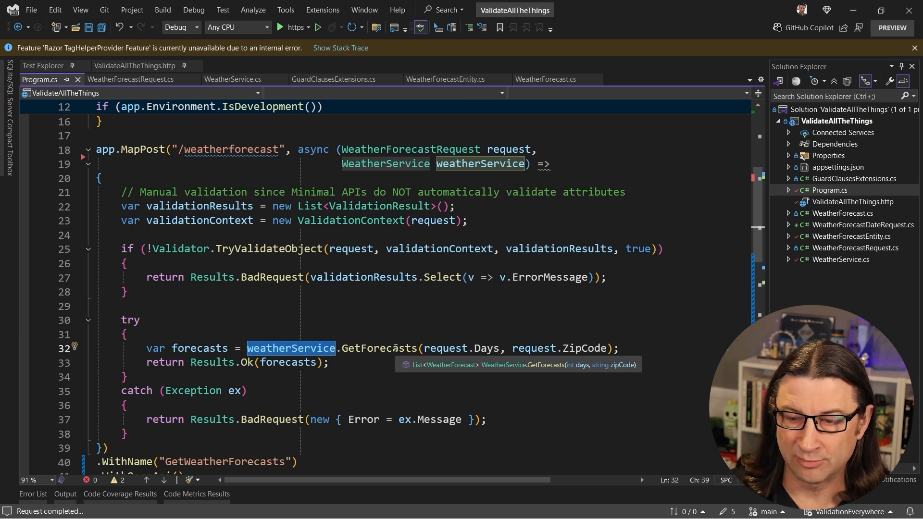
left_click(232, 78)
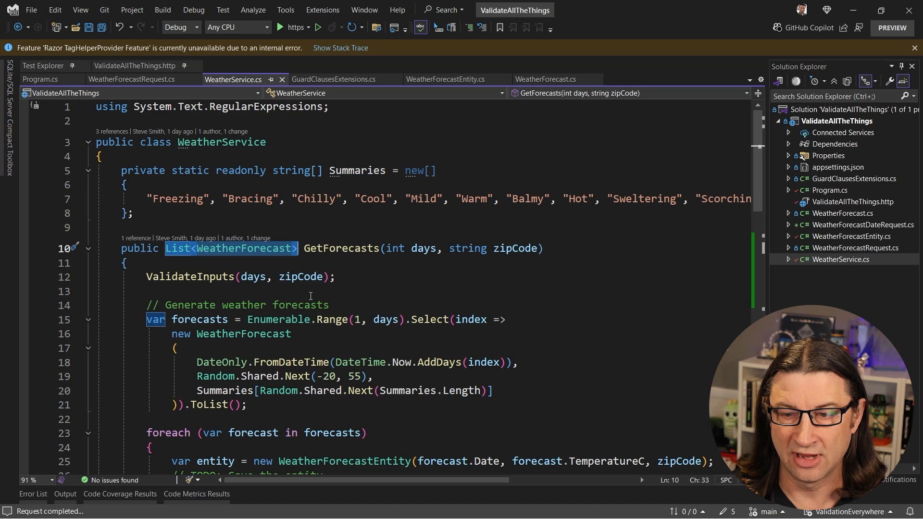
left_click(240, 277)
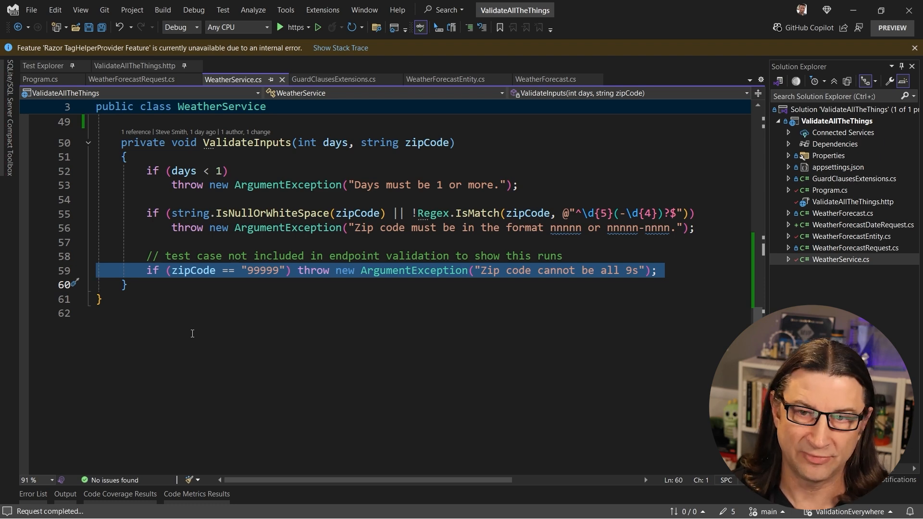
scroll("up", 3)
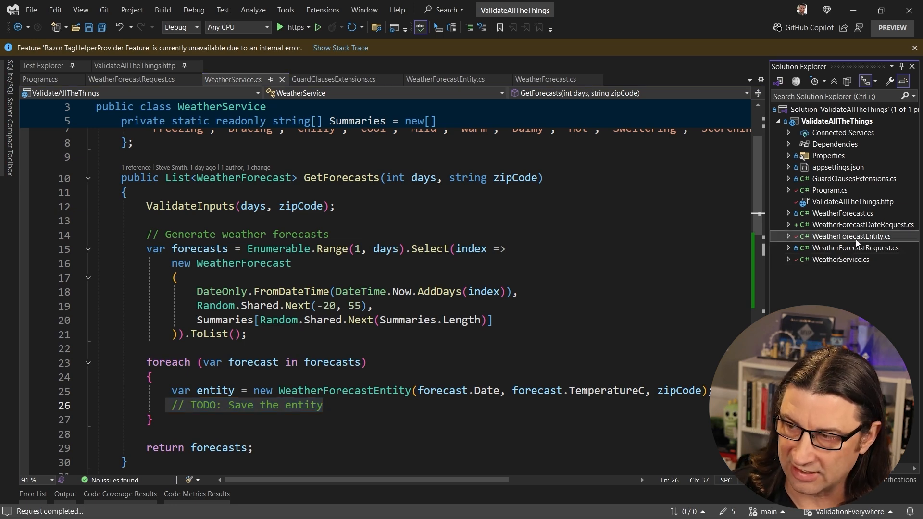
Review WeatherForecastEntity's constructor zip code Guard.Against line and the guards below it
left_click(446, 79)
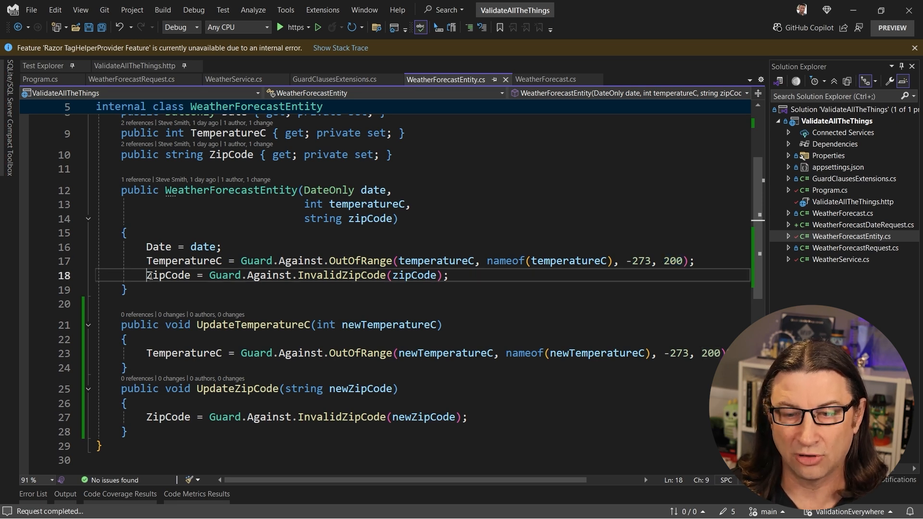
double_click(167, 275)
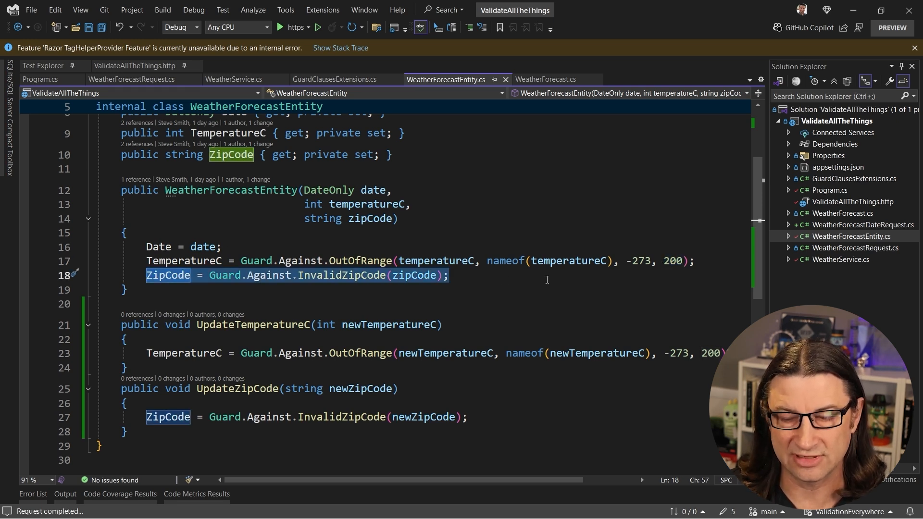
mouse_move(327, 277)
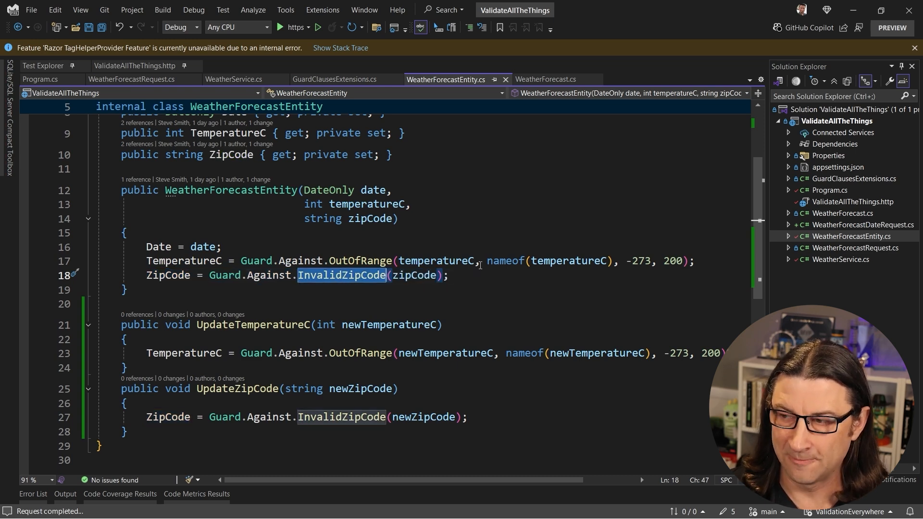
scroll("down", 3)
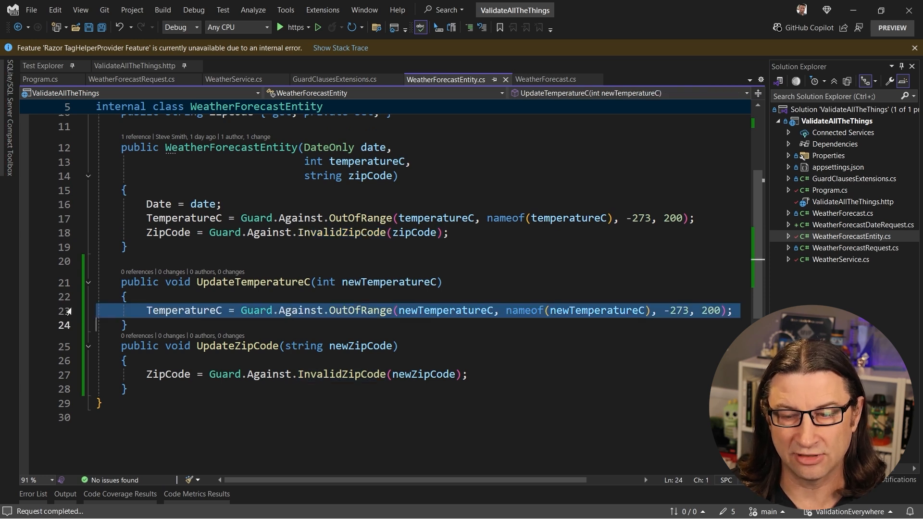
mouse_move(347, 311)
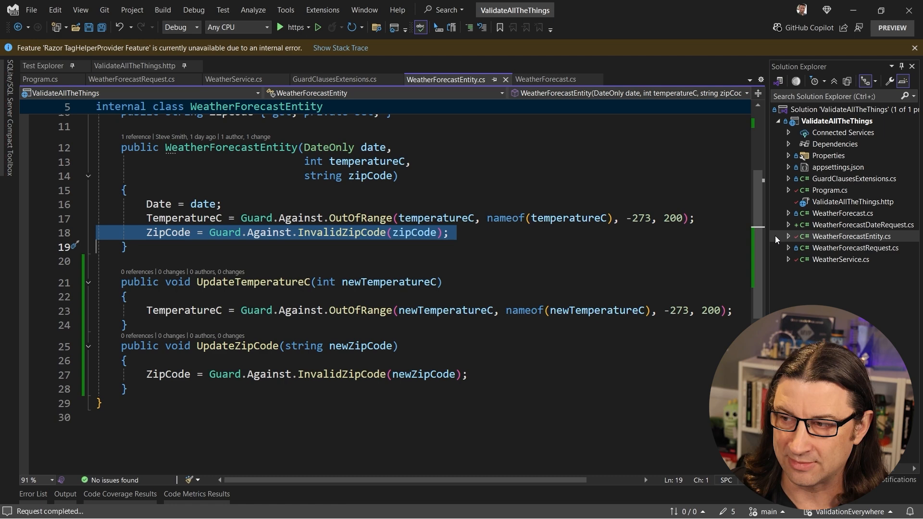
Go to the InvalidZipCode guard in GuardClausesExtensions.cs
left_click(334, 79)
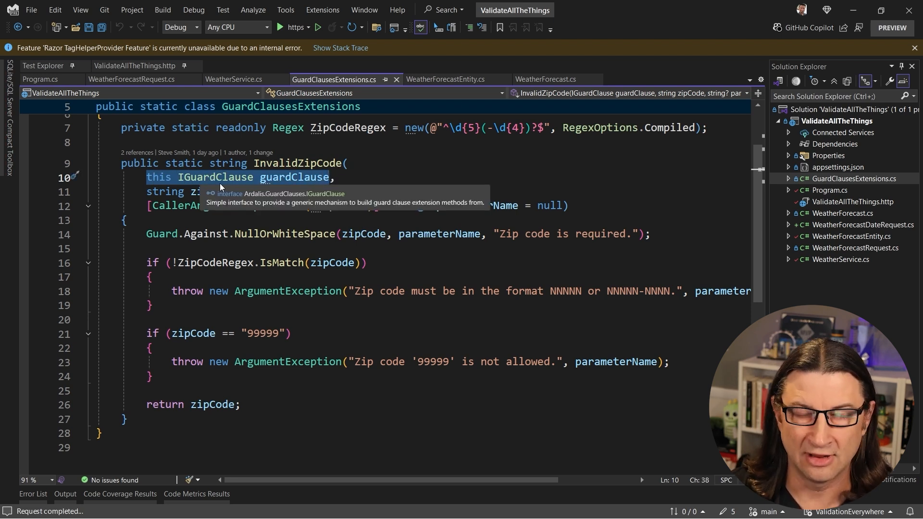
mouse_move(53, 239)
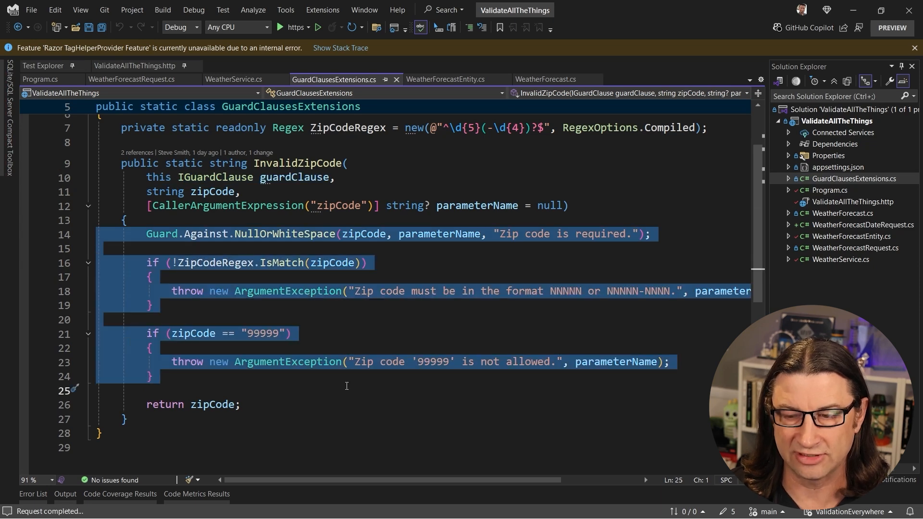
Leave InvalidZipCode and bring up the ValidateAllTheThings.http request file
left_click(351, 389)
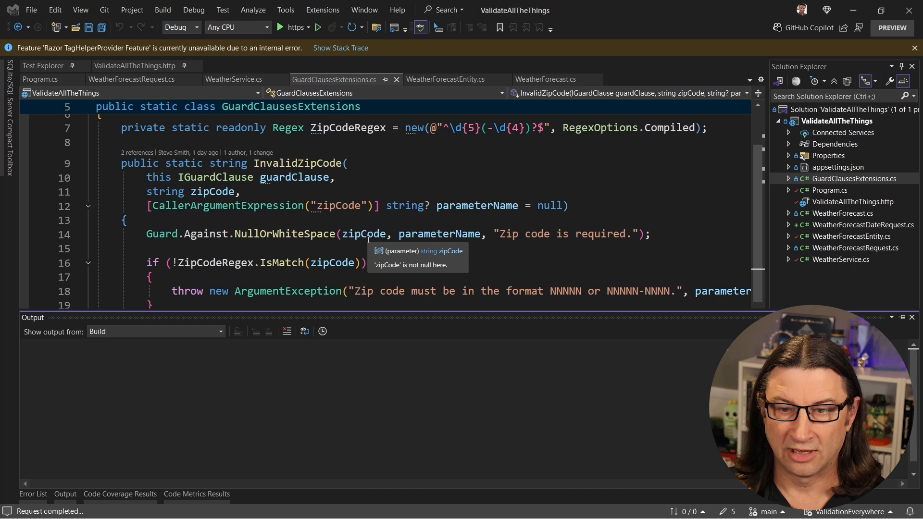
left_click(135, 65)
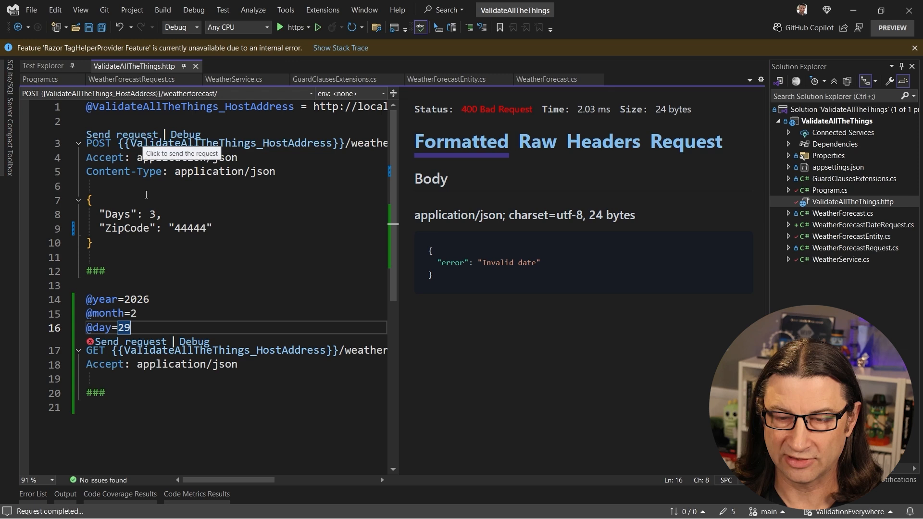
Send the POST forecast request, then edit its 44444 zip code value
double_click(189, 229)
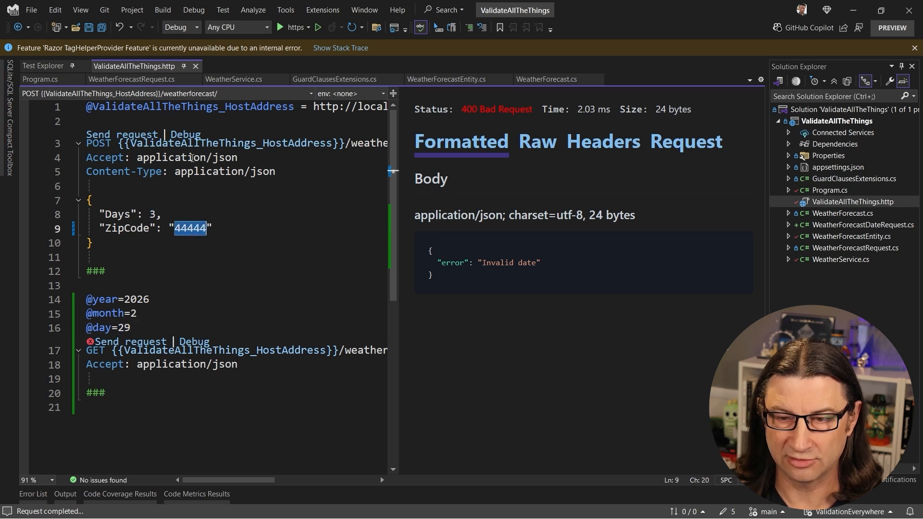
left_click(127, 135)
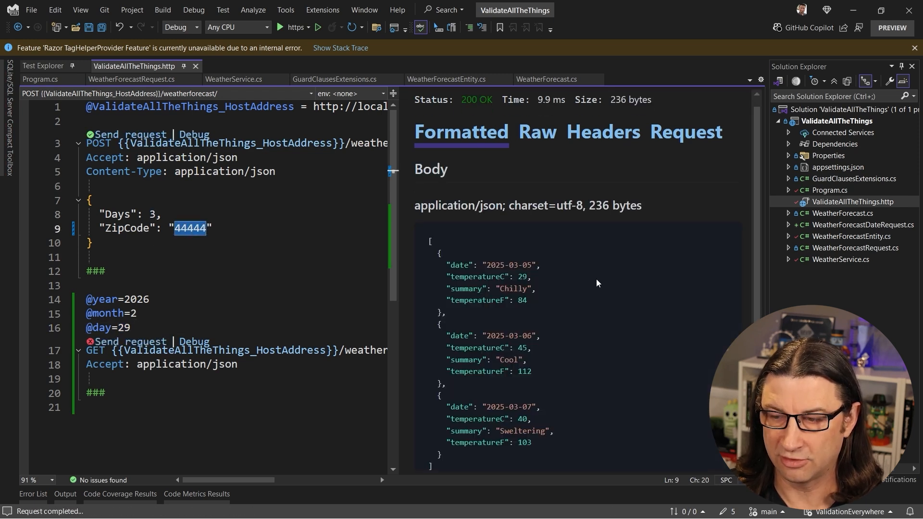
scroll("down", 3)
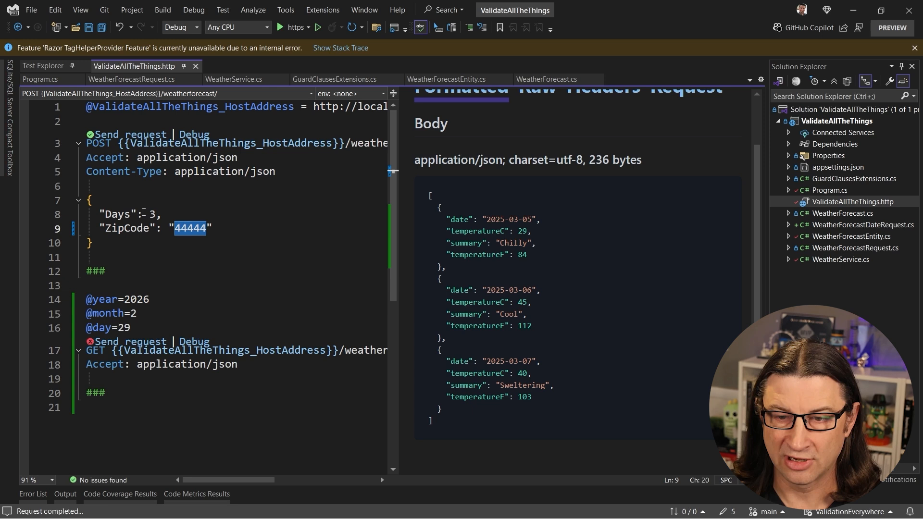
type("0")
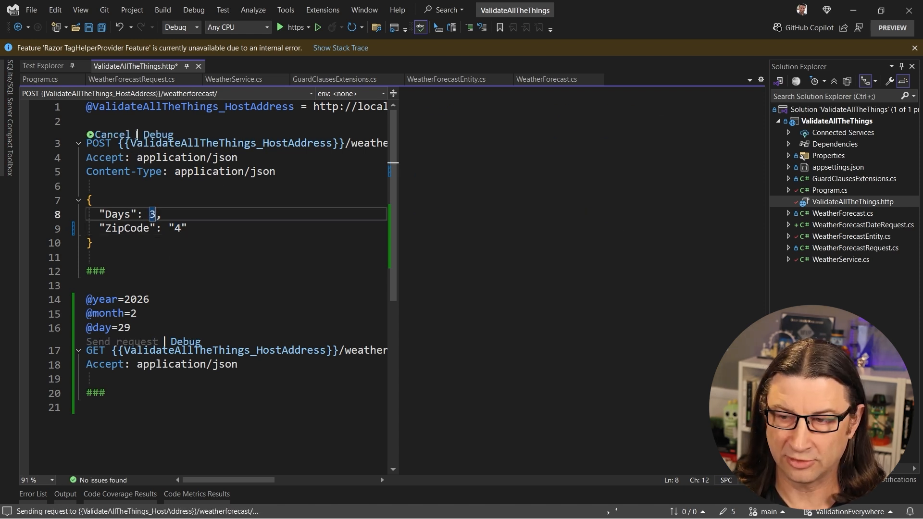
Change the zip code to 99999, producing a 400 'Zip code cannot be all 9s' response
left_click(123, 134)
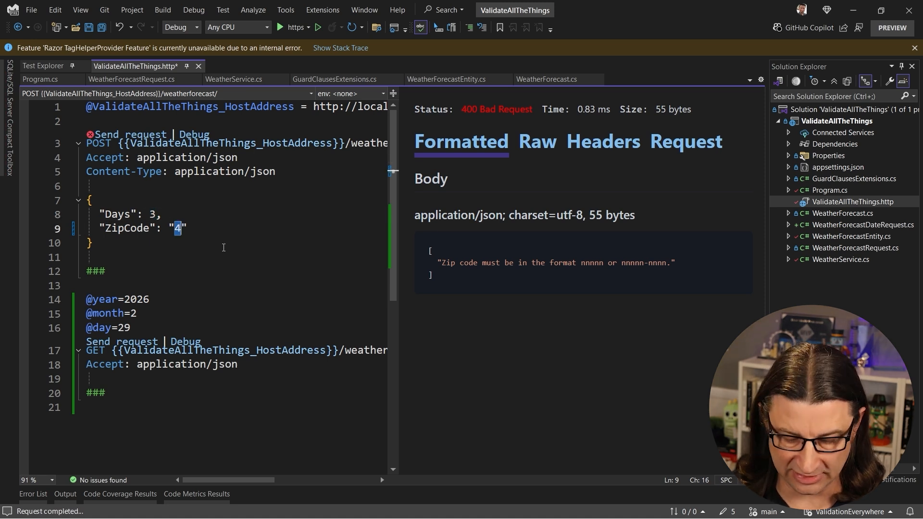
type("99999")
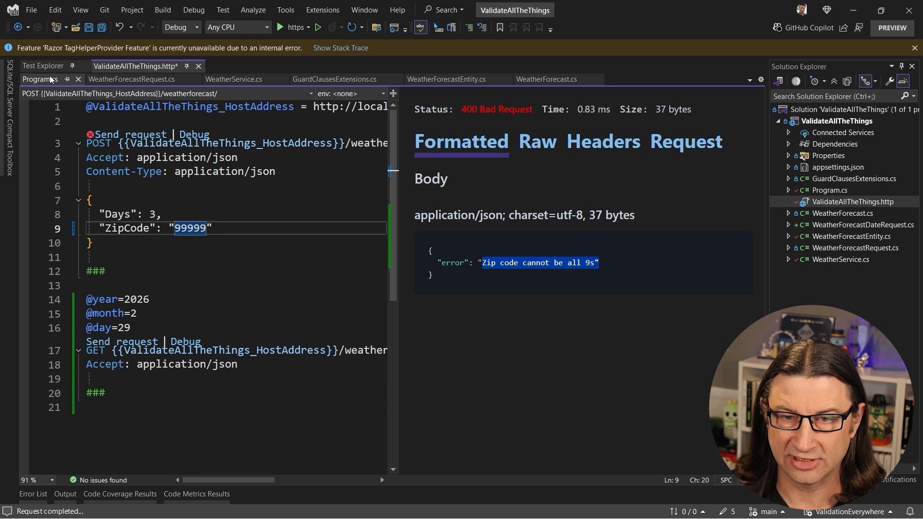
Return to Program.cs's MapGet date endpoint with its year, month and day range checks
left_click(39, 79)
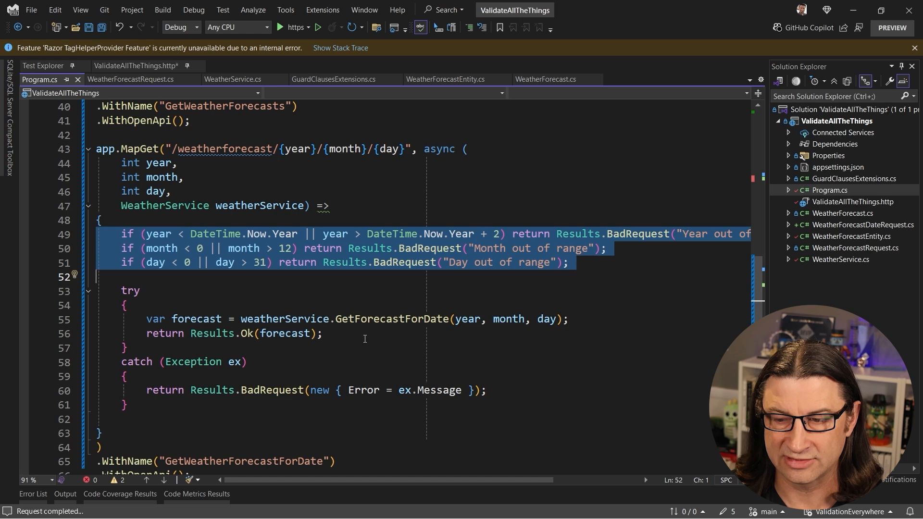
Go To Implementation of GetForecastForDate in WeatherService.cs and highlight its "Invalid date" message
right_click(374, 319)
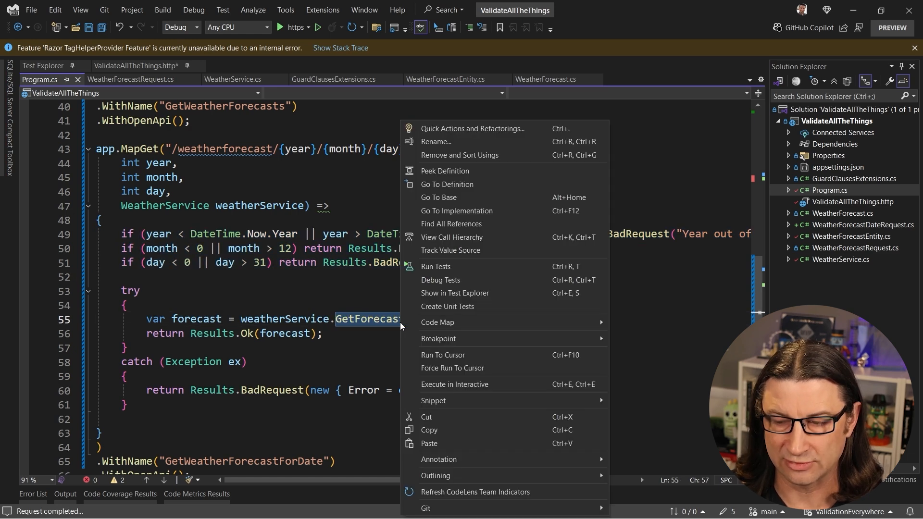
mouse_move(455, 211)
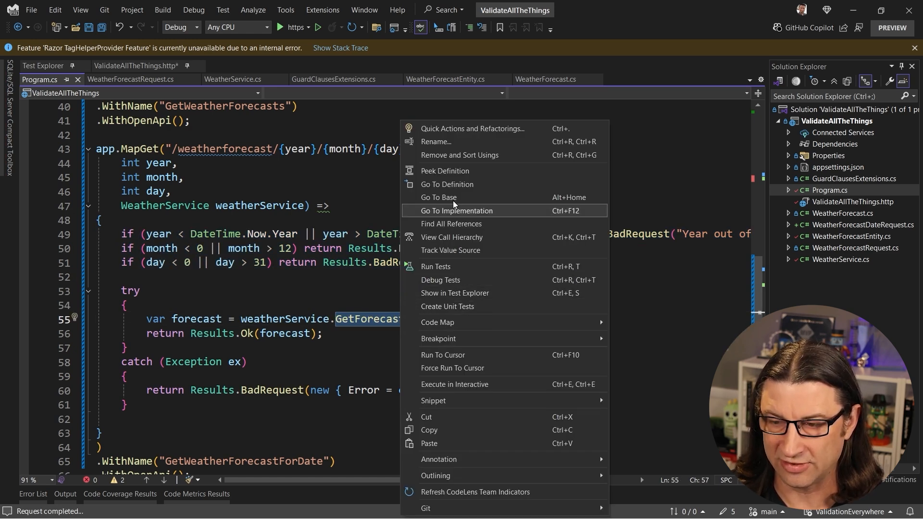
left_click(457, 211)
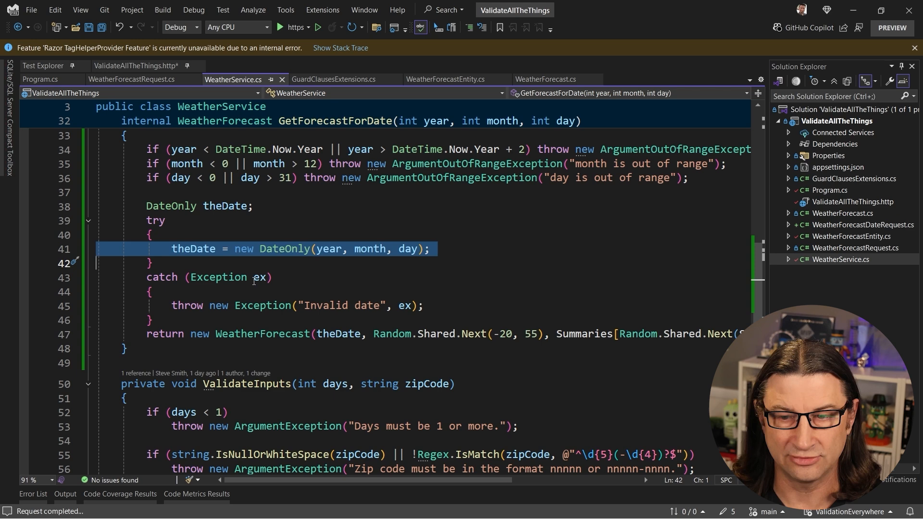
double_click(340, 305)
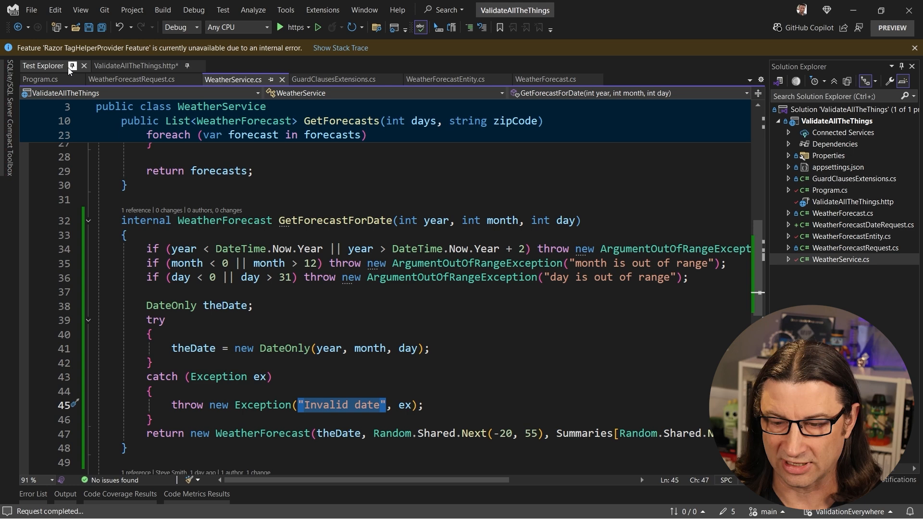
Send GET date requests with out-of-range values and 2026-02-29, getting 400 'out of range' errors
left_click(137, 65)
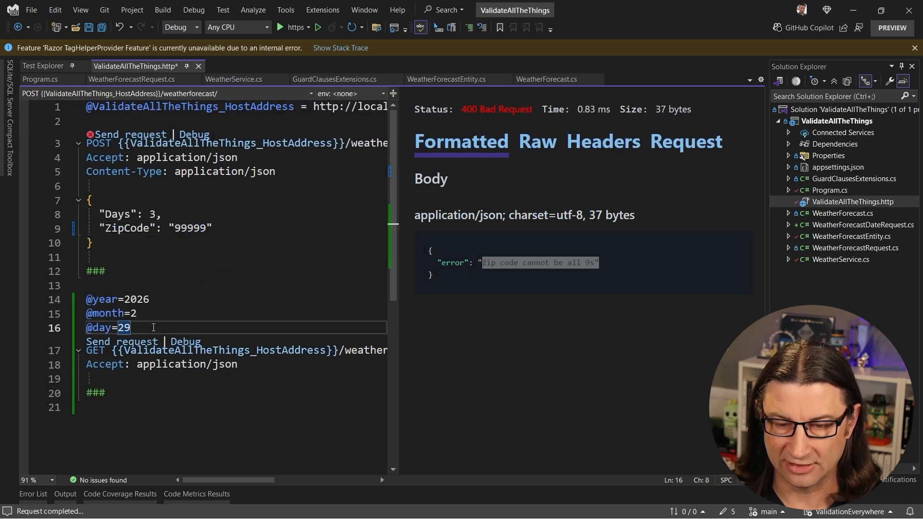
type("15")
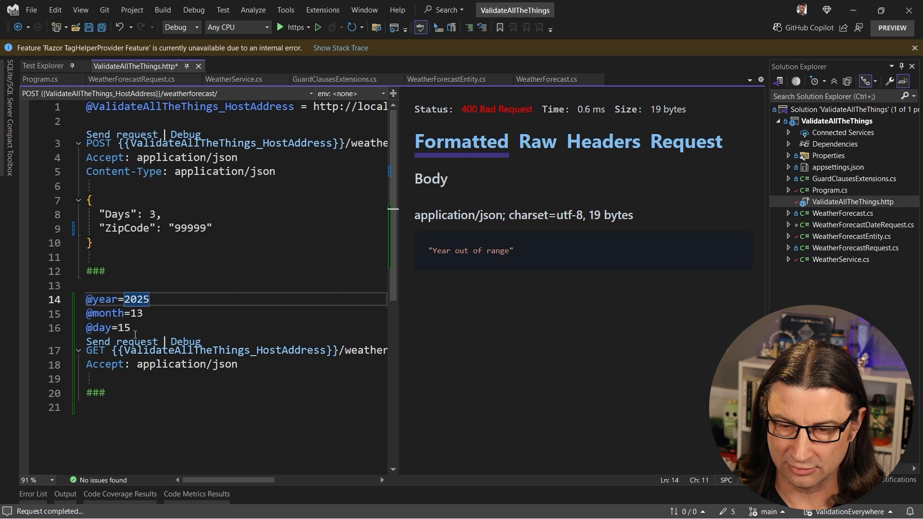
left_click(121, 341)
type("2")
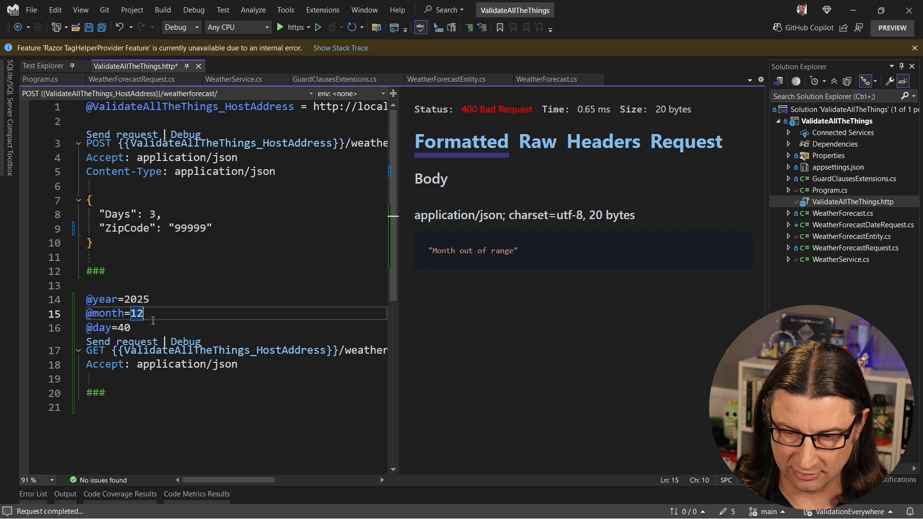
left_click(122, 342)
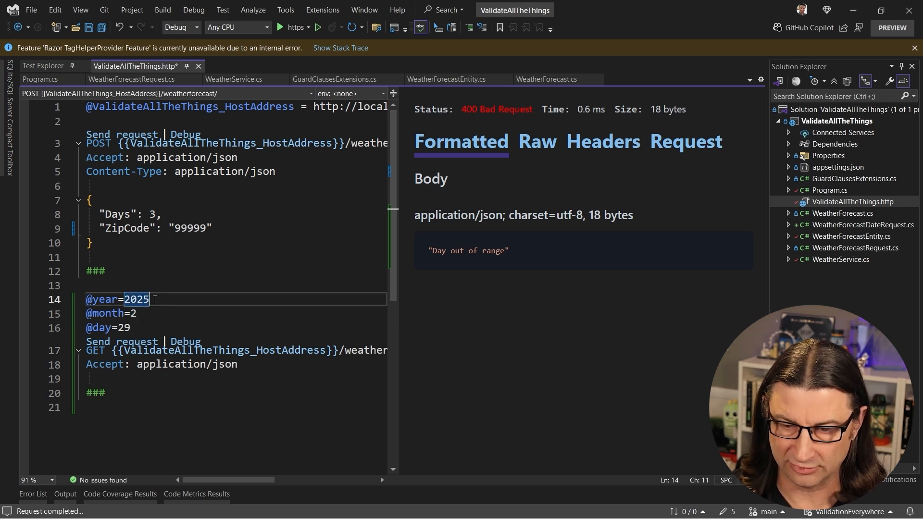
type("2026")
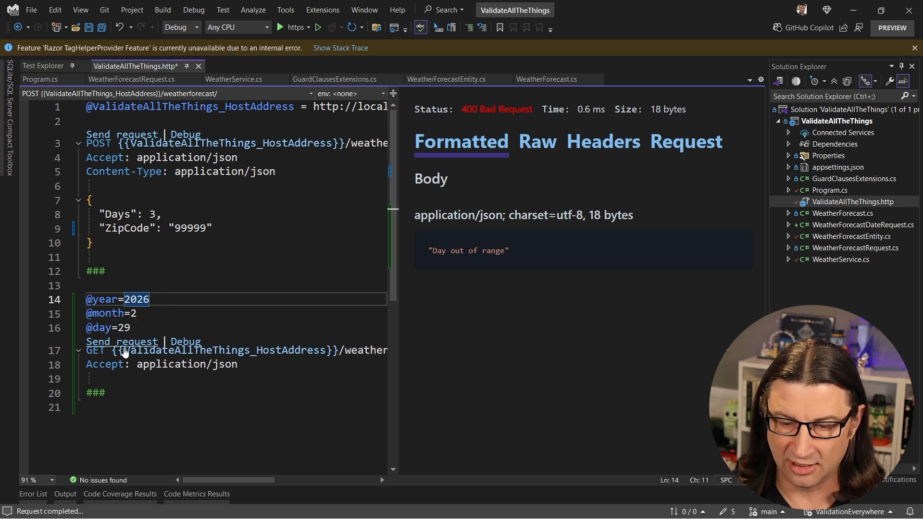
left_click(121, 341)
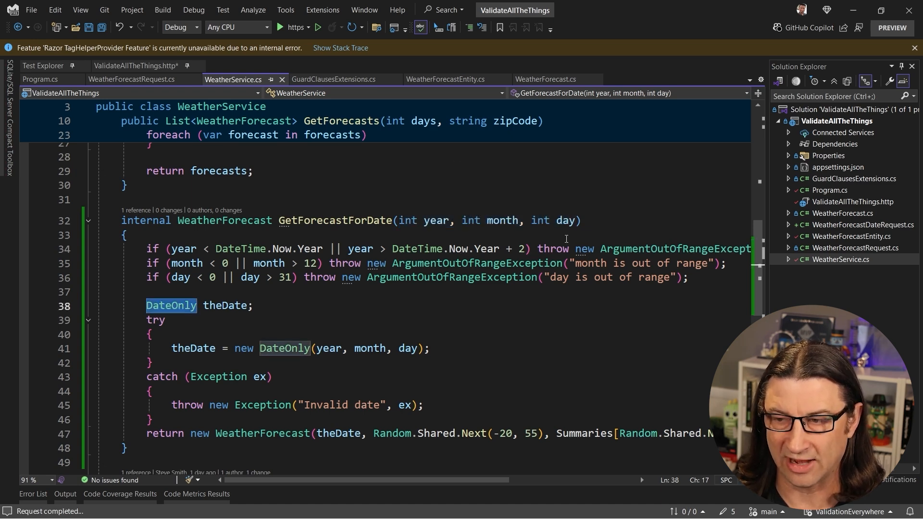
left_click(39, 79)
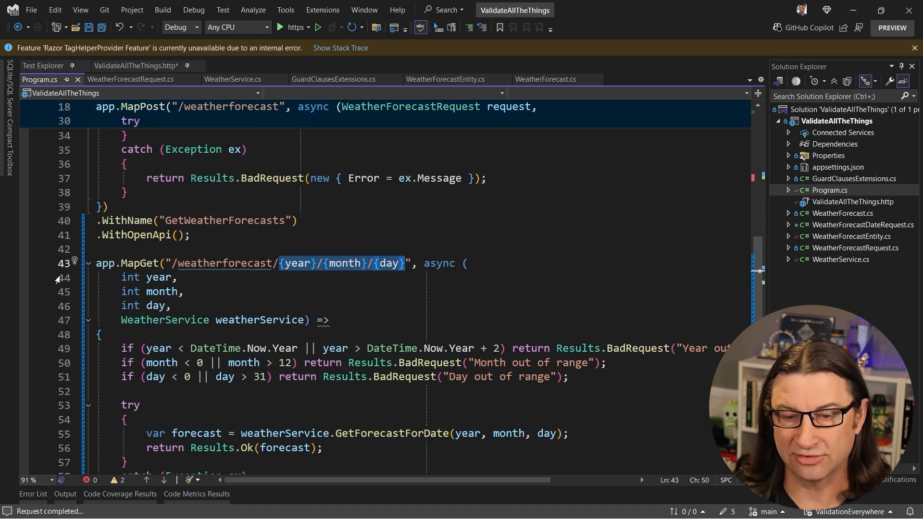
left_click_drag(121, 277, 171, 306)
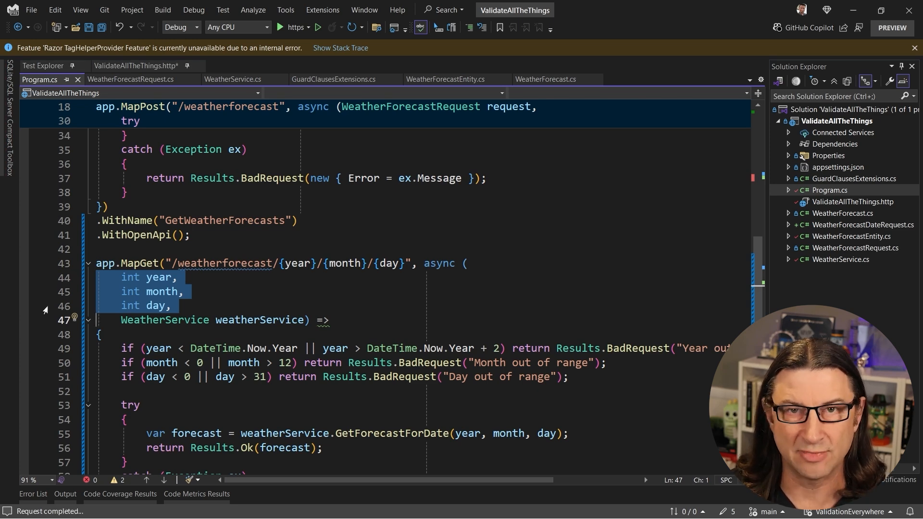
scroll("down", 3)
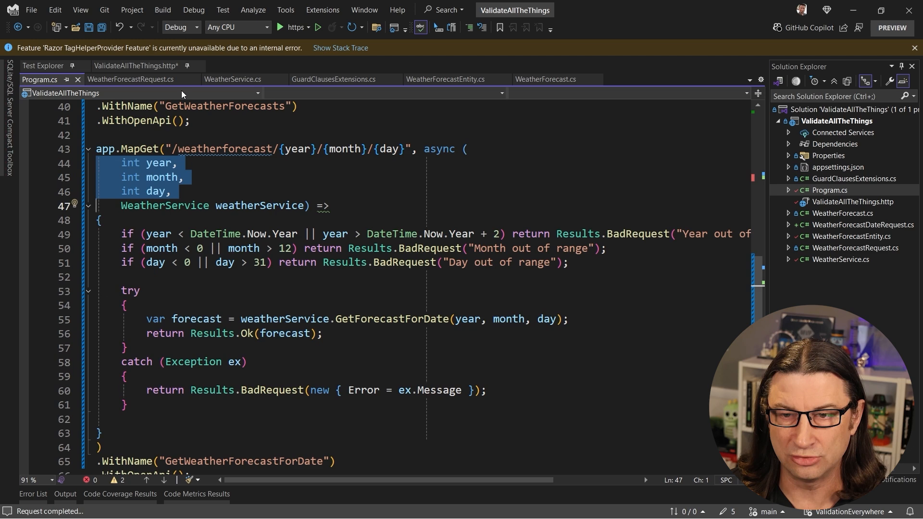
left_click(233, 79)
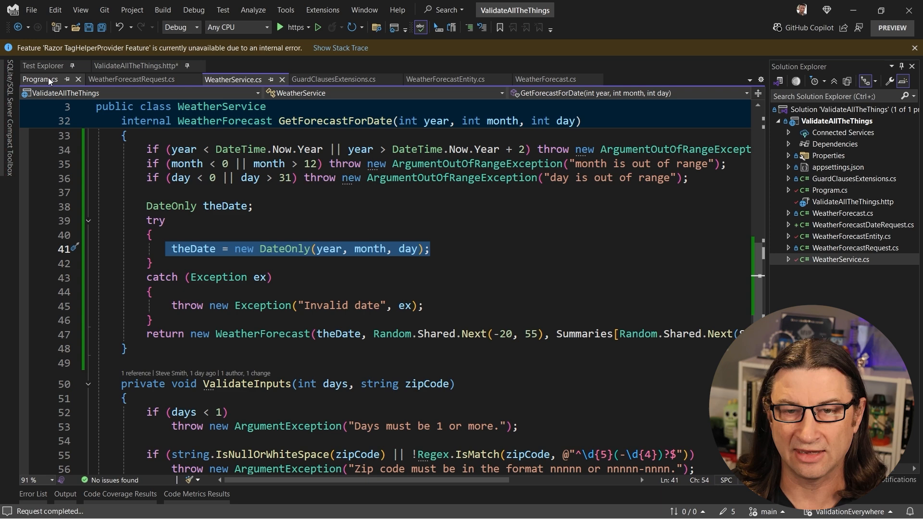
Leave a blank line opening the date endpoint body in Program.cs, stray 'asdf' removed
left_click(40, 80)
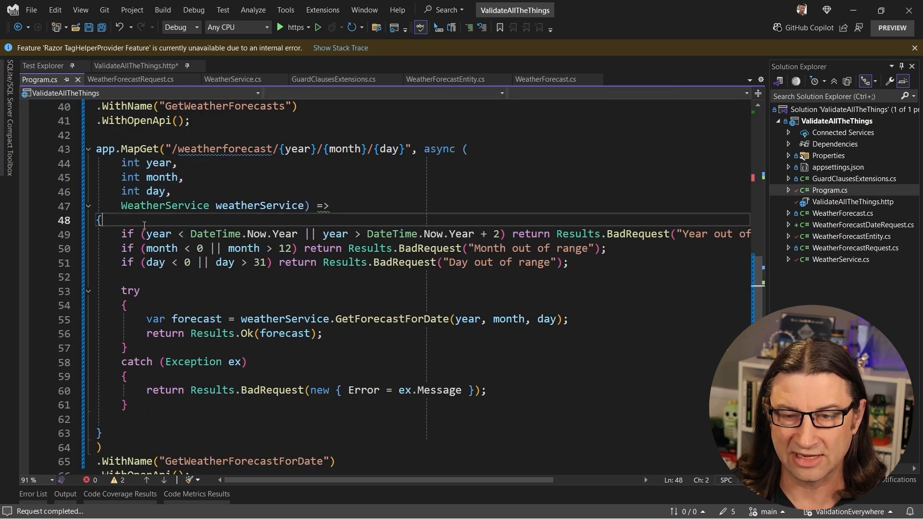
type("asdf")
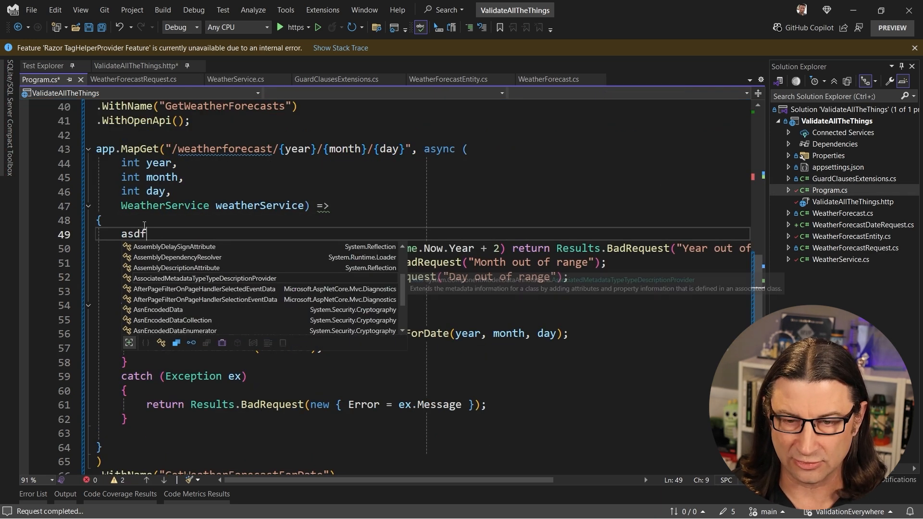
key("Backspace")
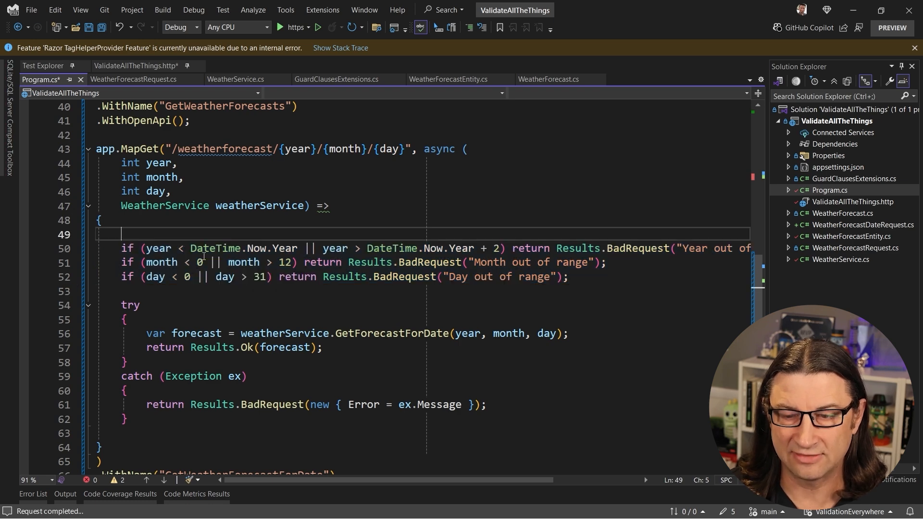
left_click(236, 79)
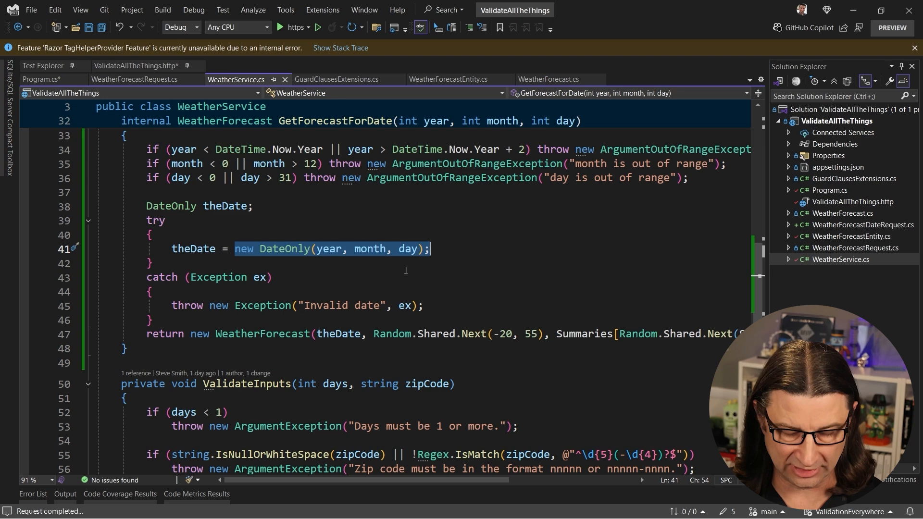
Review the date range checks in Program.cs and select the GetForecastForDate call
left_click(41, 79)
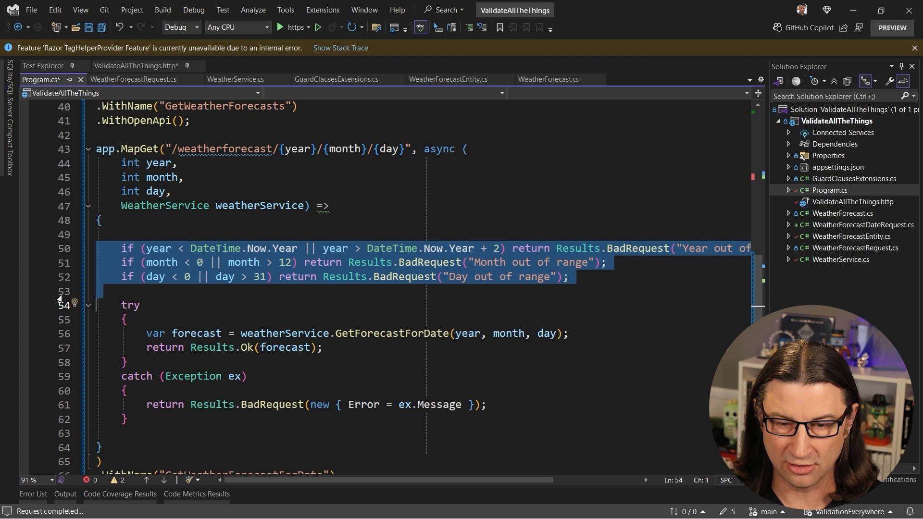
left_click(132, 297)
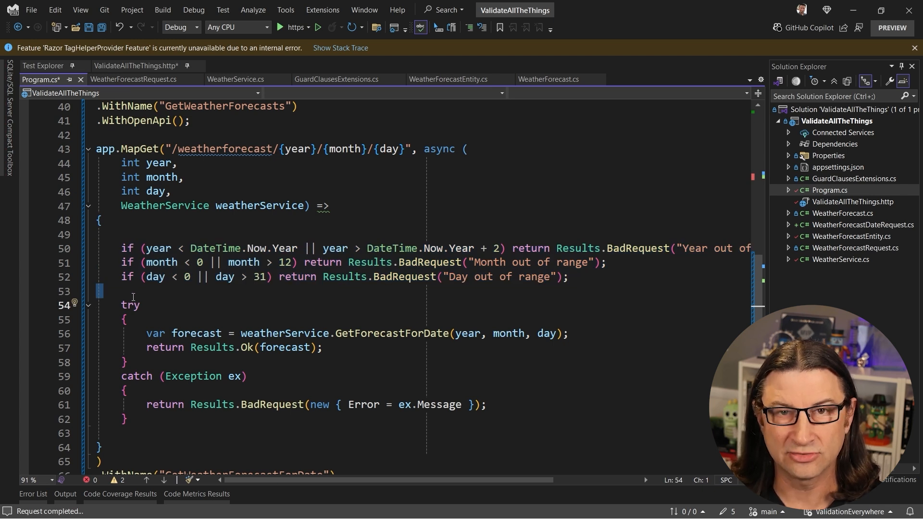
double_click(392, 333)
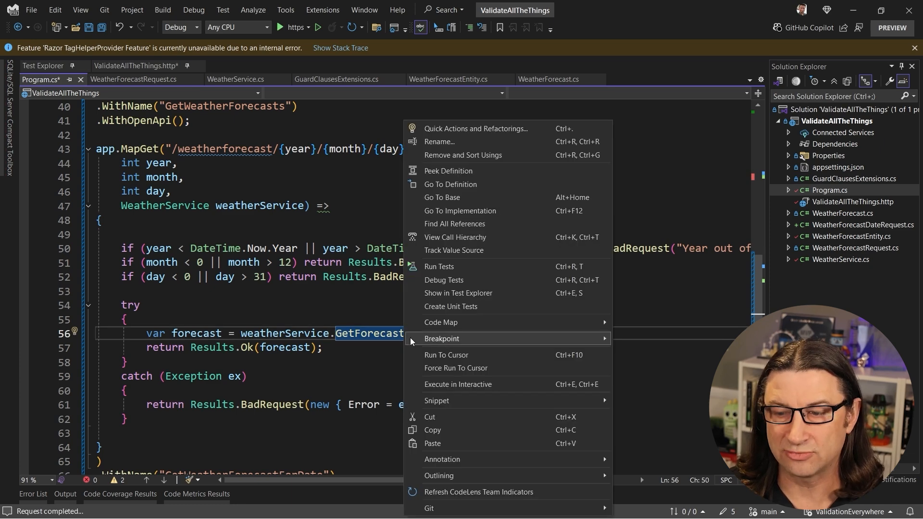
mouse_move(453, 224)
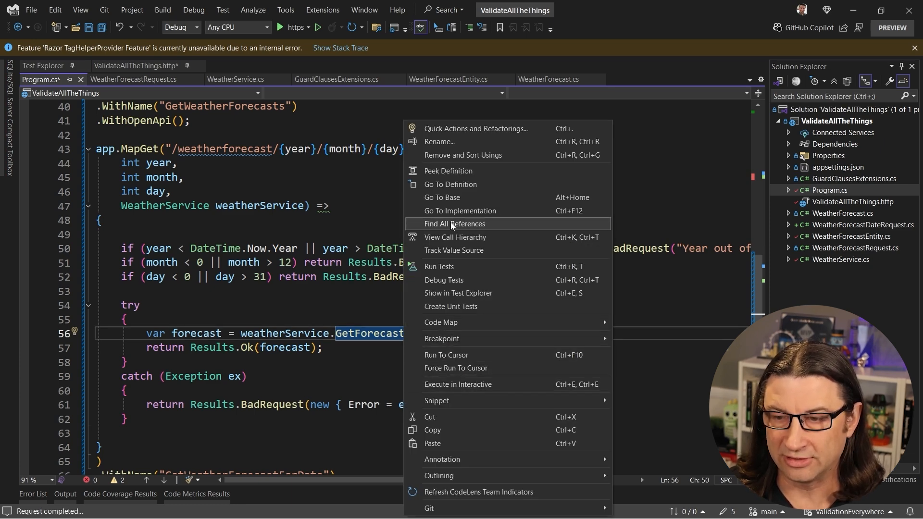
Find All References to GetForecastForDate, then revisit WeatherService.cs's mirrored range checks
left_click(450, 171)
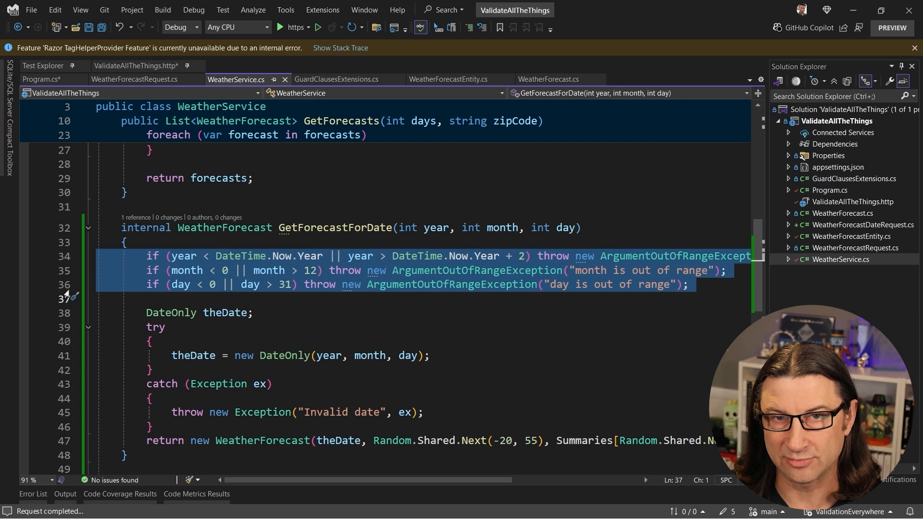
left_click(329, 206)
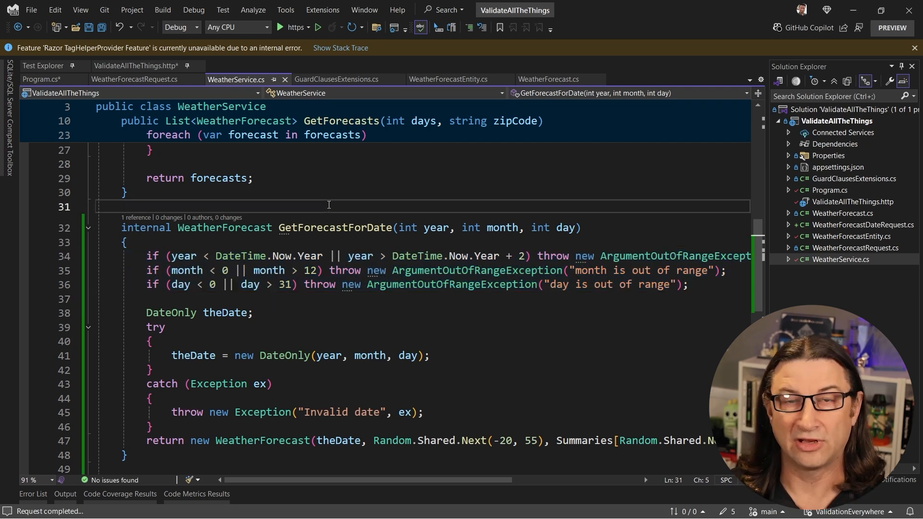